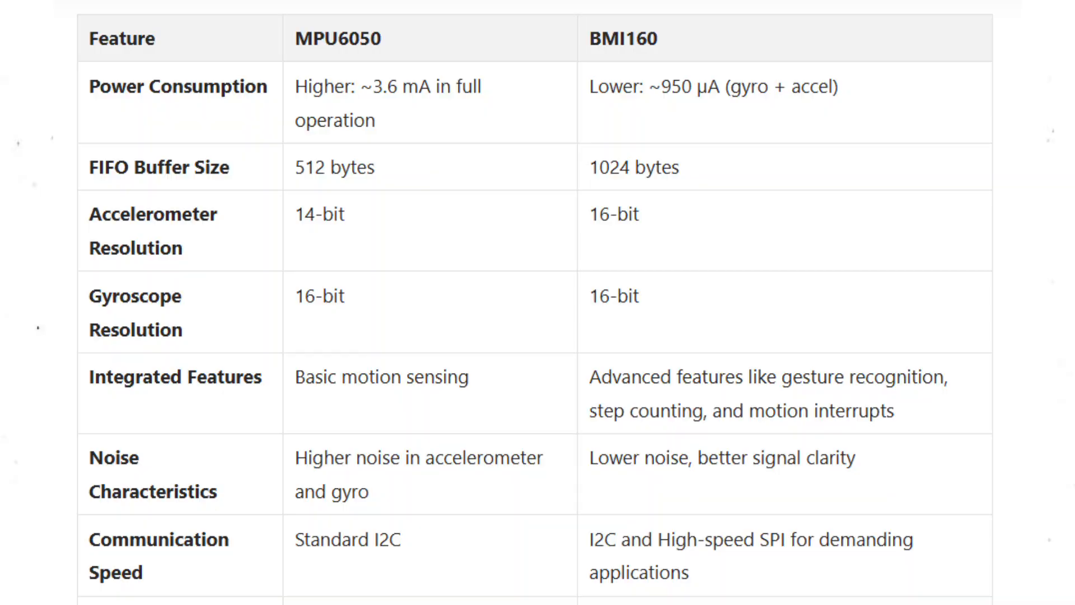
# Scroll to the BMI160-to-Nano wiring table and highlight the 0x68 I2C address
pyautogui.scroll(-3)
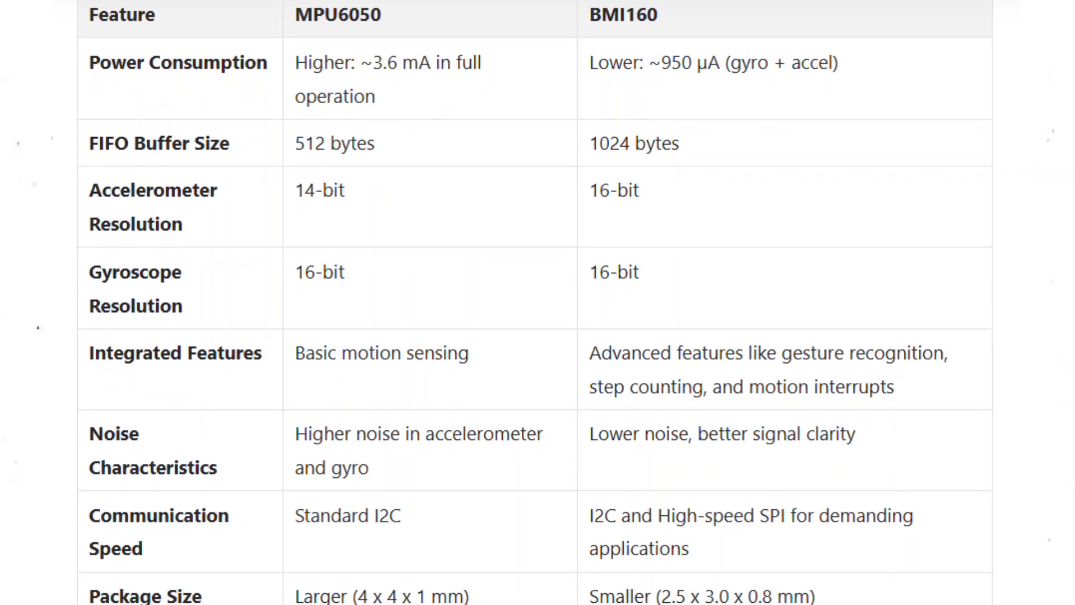
pyautogui.scroll(-3)
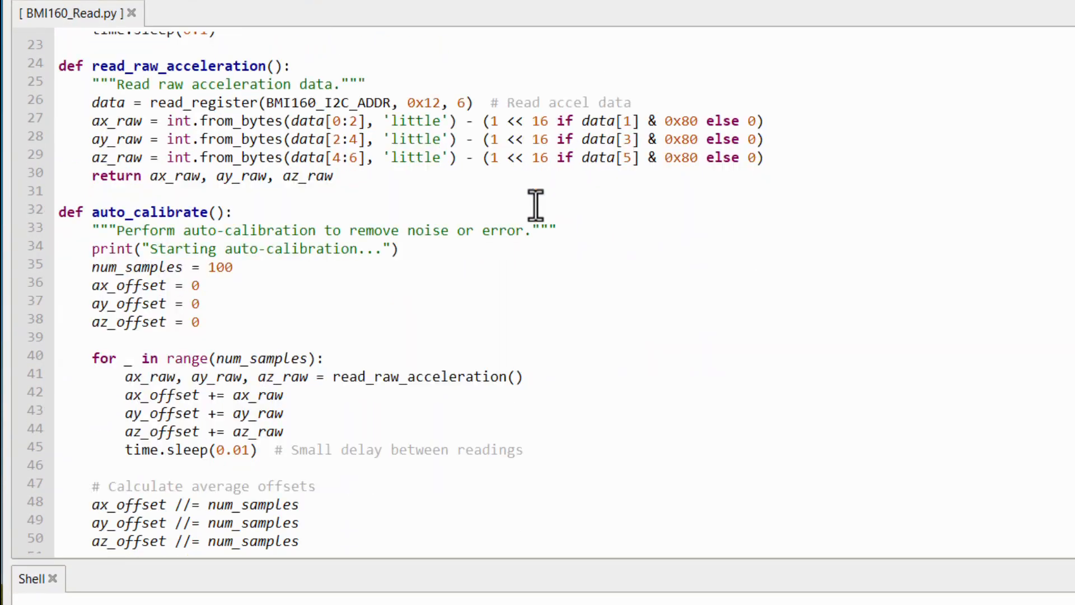
pyautogui.scroll(-3)
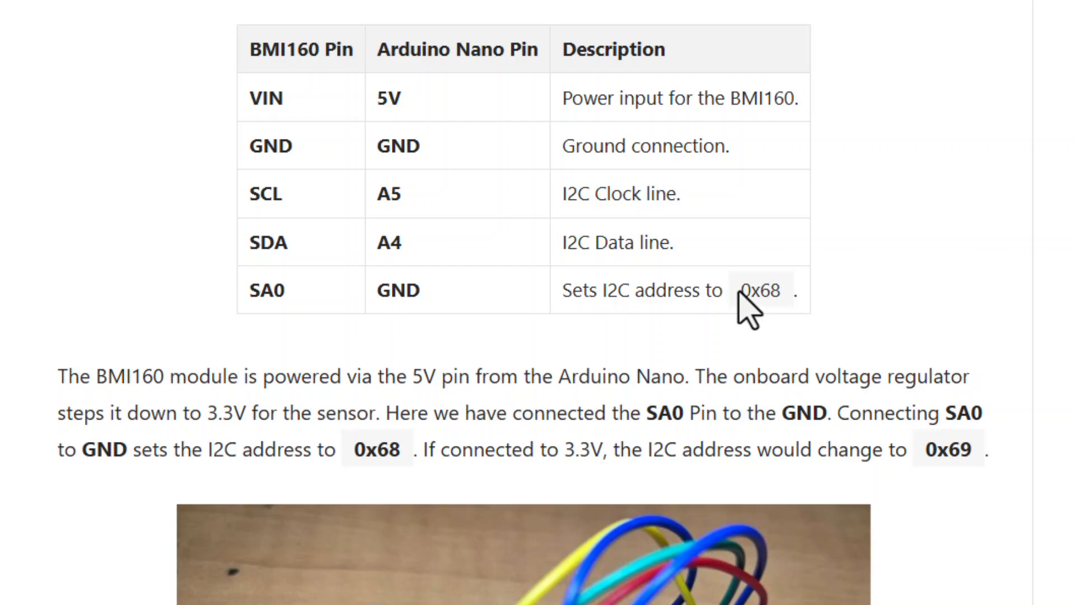
pyautogui.doubleClick(759, 290)
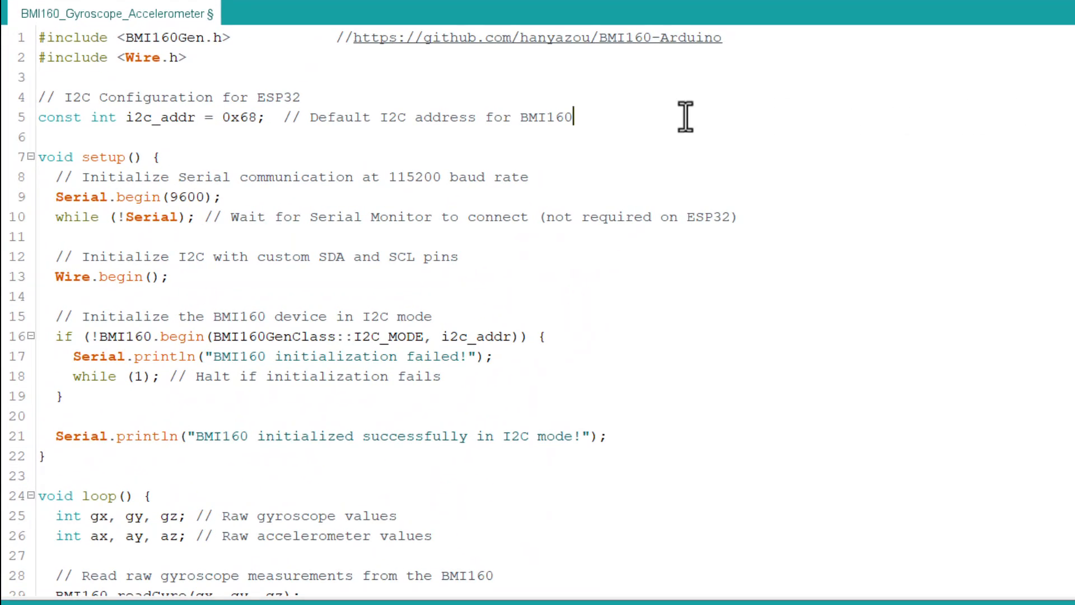
# Browse the hanyazou/BMI160-Arduino README down to the install steps and sensor board wiring
pyautogui.doubleClick(171, 37)
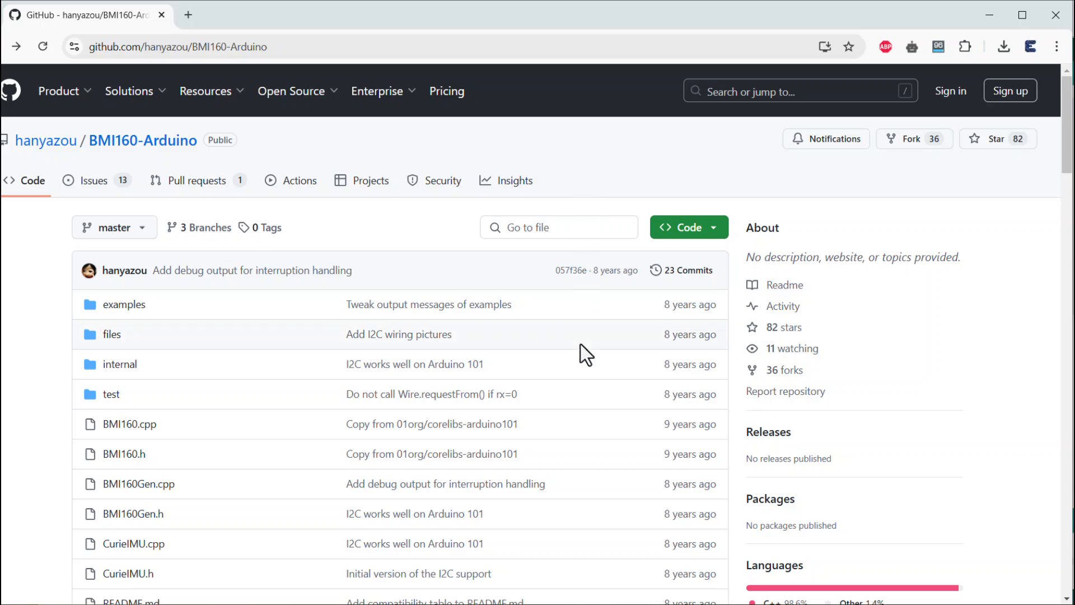
pyautogui.scroll(-3)
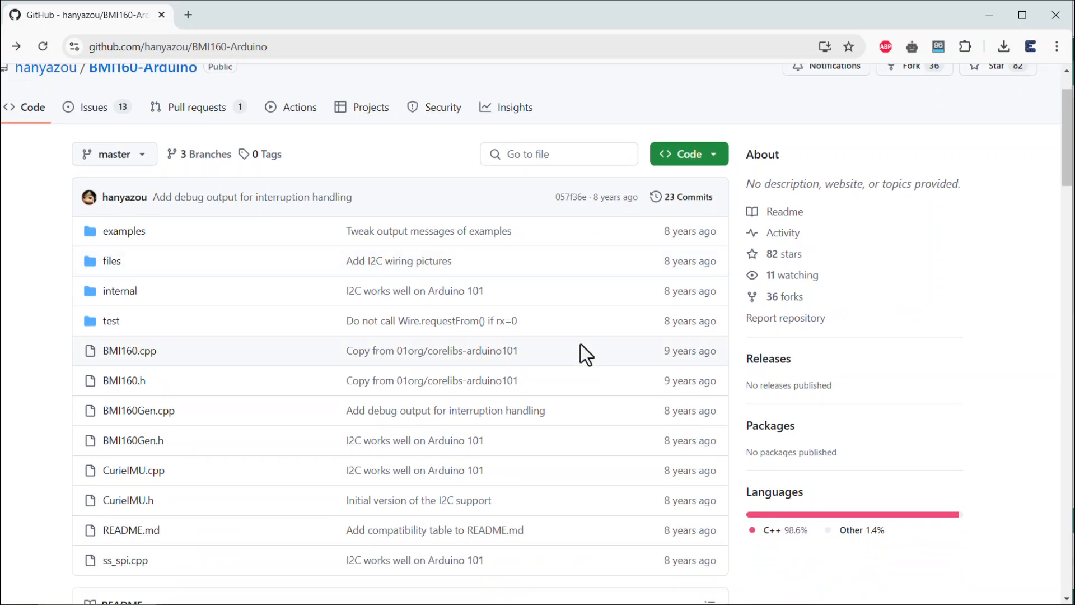
pyautogui.scroll(-3)
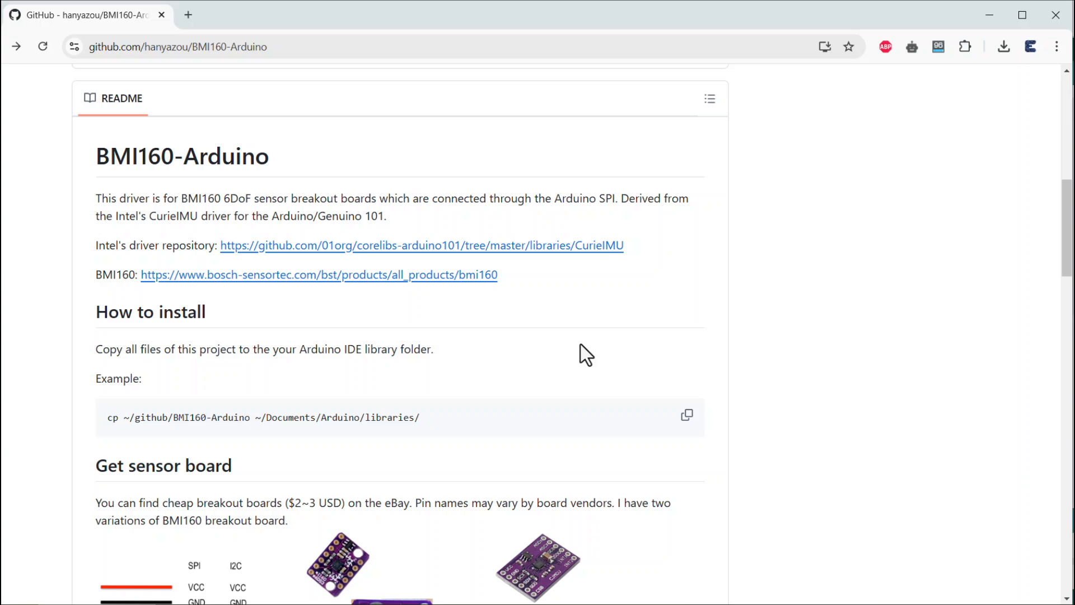
pyautogui.scroll(-3)
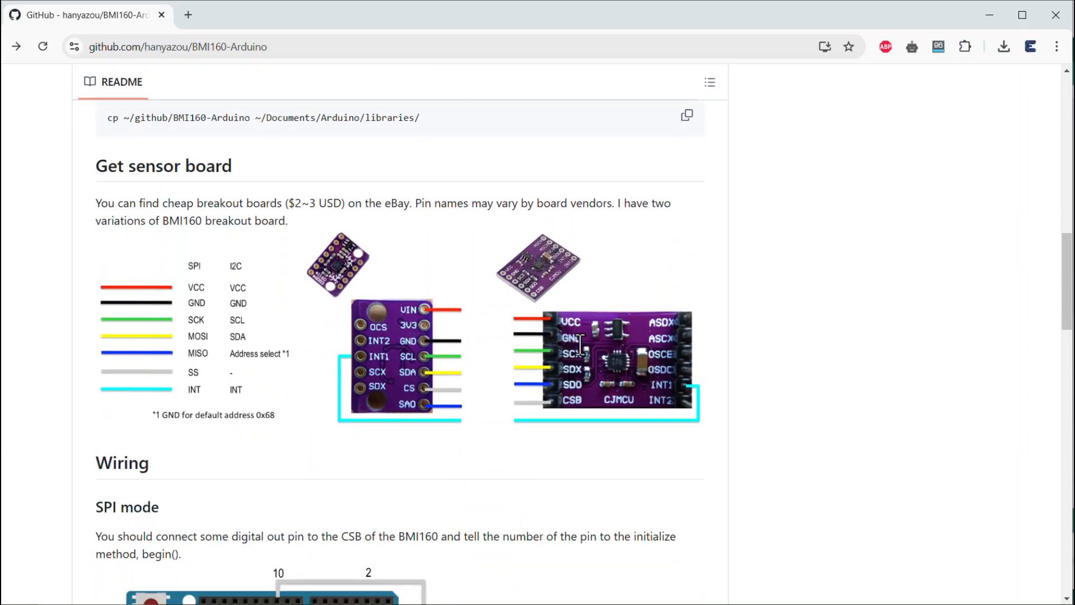
pyautogui.scroll(-3)
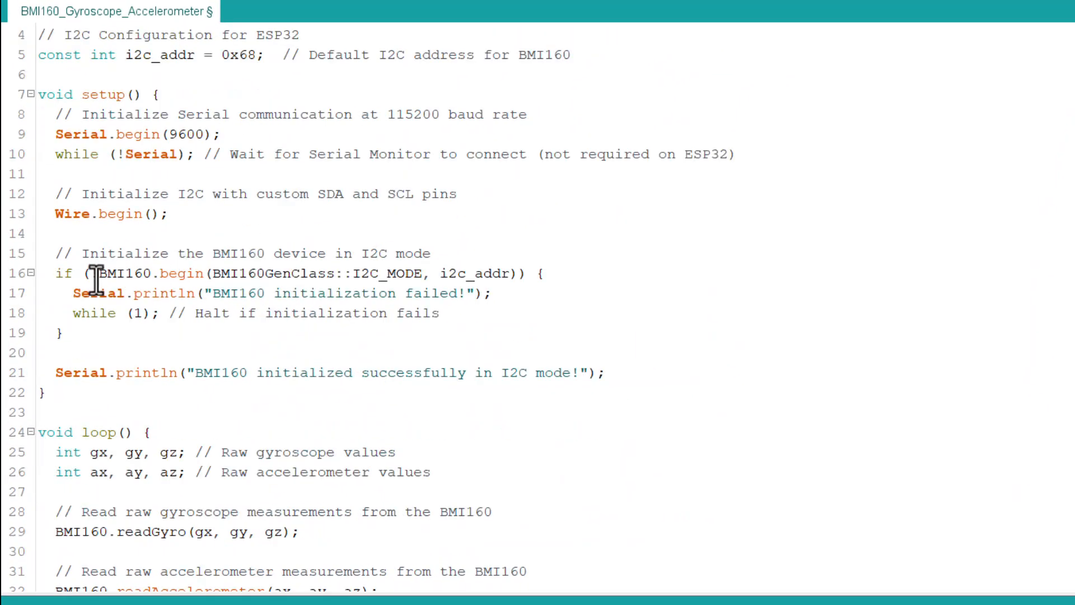
# Scroll through the BMI160_Gyroscope_Accelerometer sketch's includes, 0x68 address and setup code
pyautogui.scroll(-3)
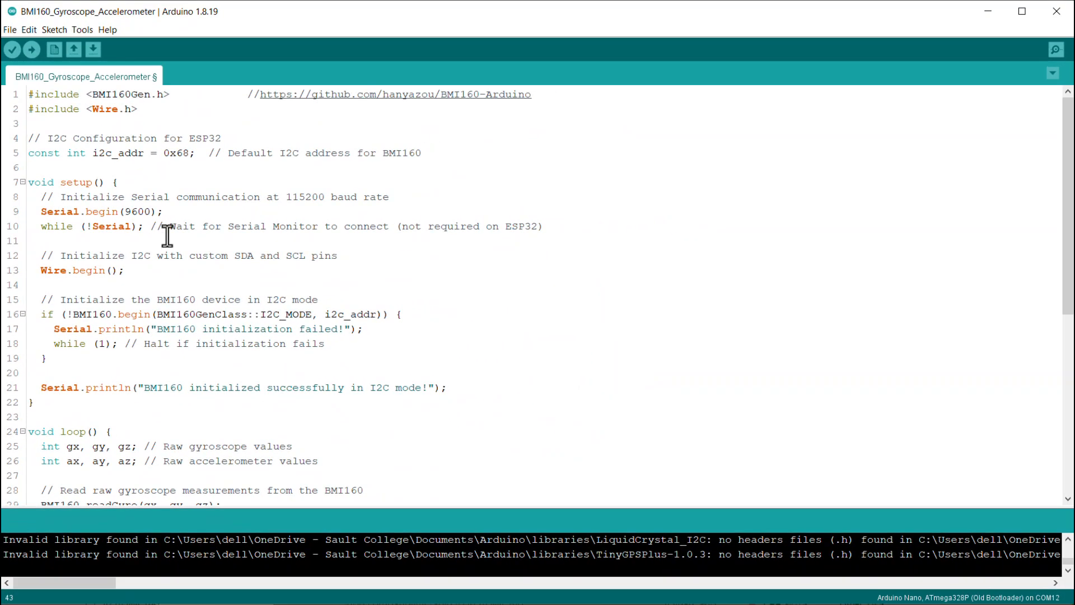
# Upload the raw-data sketch and watch gyroscope and accelerometer readings stream in the serial monitor
pyautogui.click(1054, 49)
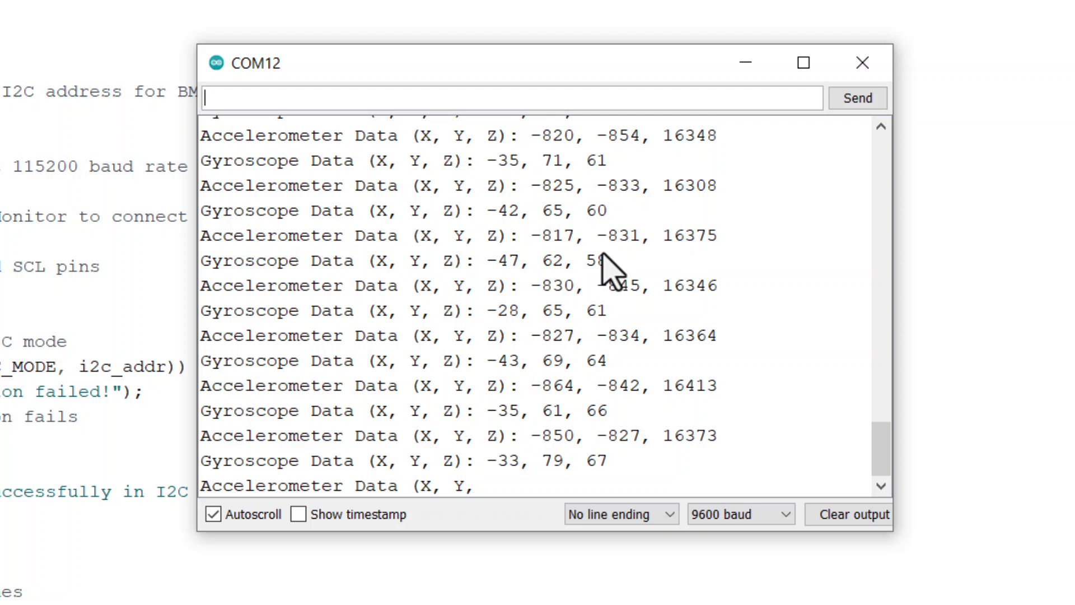
pyautogui.click(214, 514)
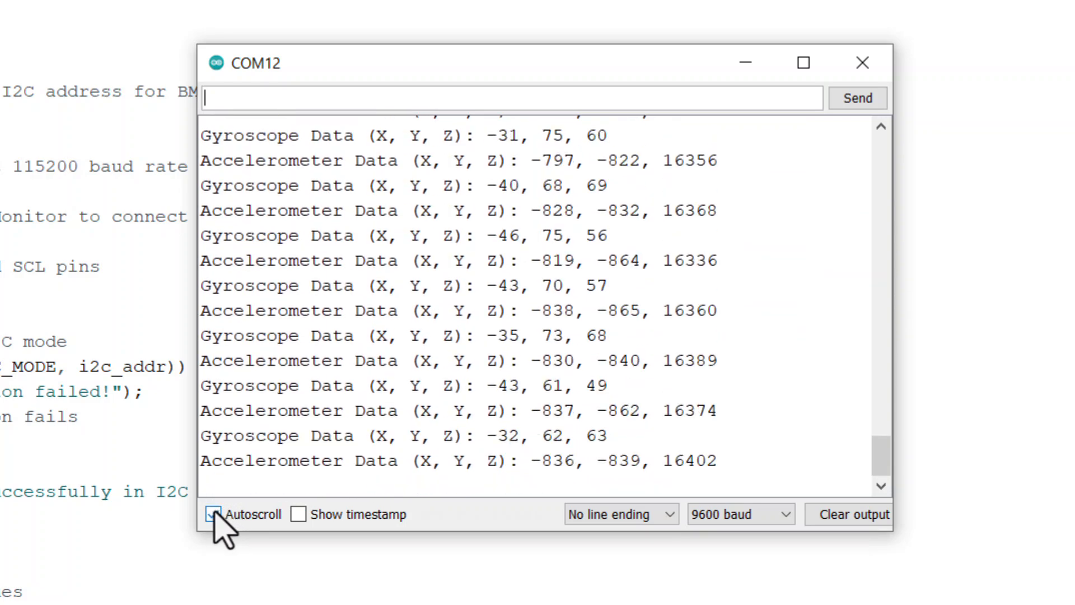
pyautogui.click(211, 514)
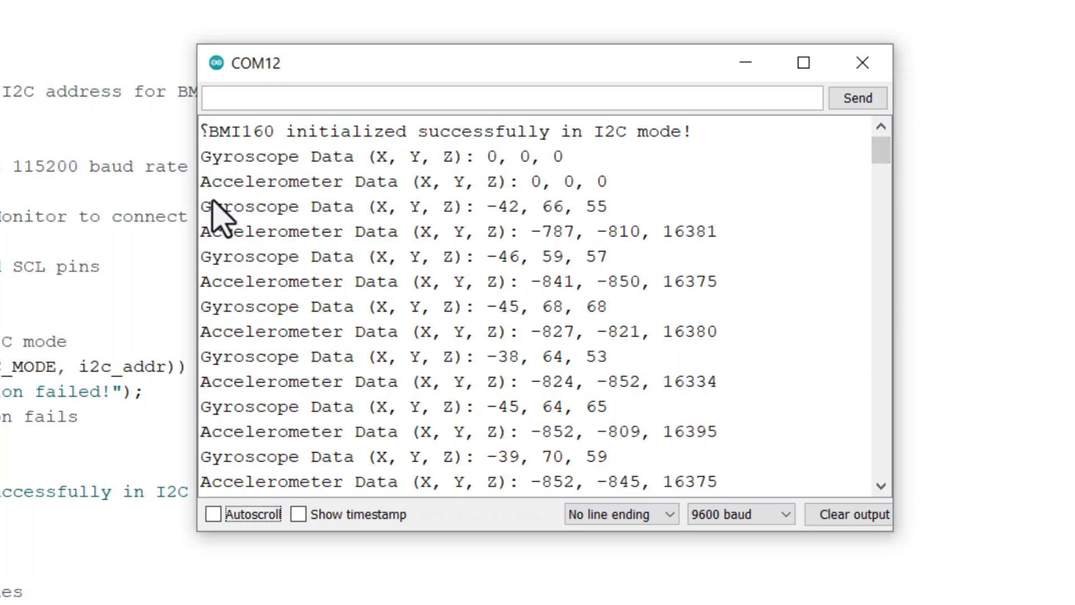
pyautogui.moveTo(201, 231); pyautogui.dragTo(603, 256)
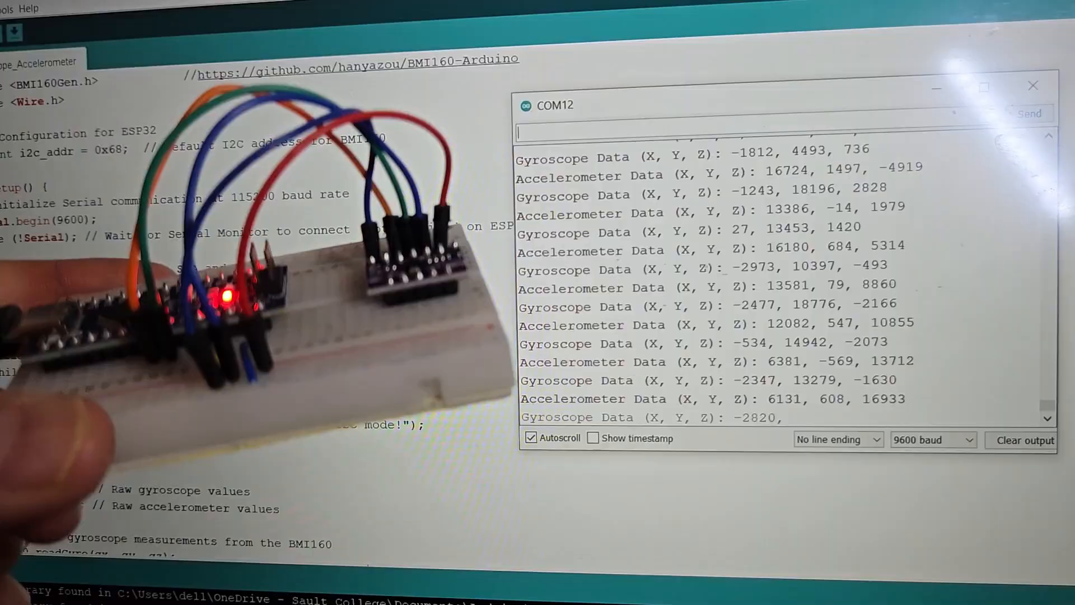
# Review the autoCalibrateAccelerometer() function in the revised BMI160 sketch
pyautogui.click(1033, 85)
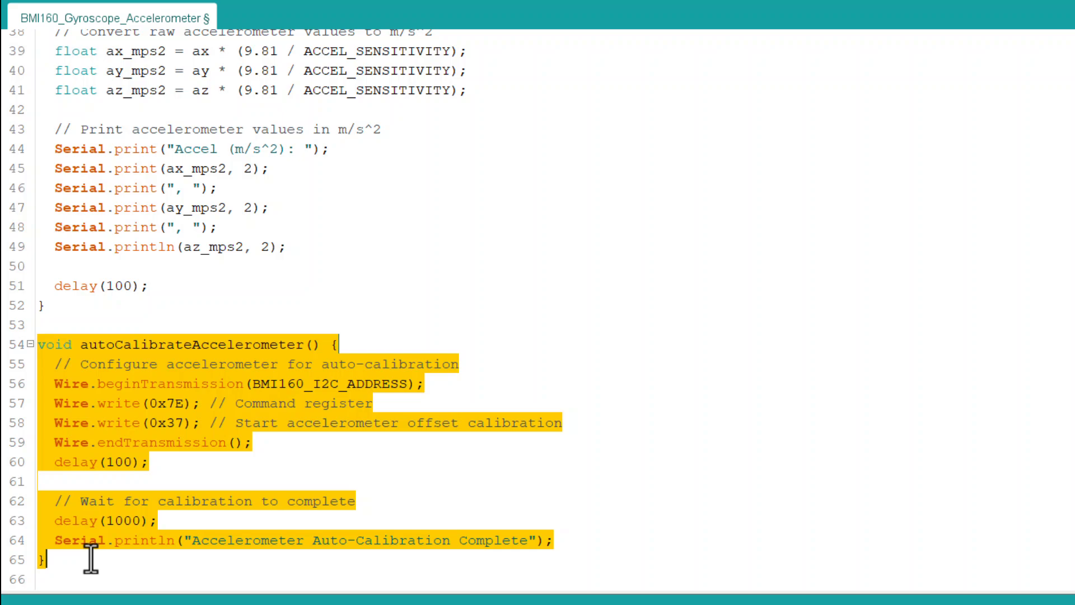
pyautogui.click(281, 500)
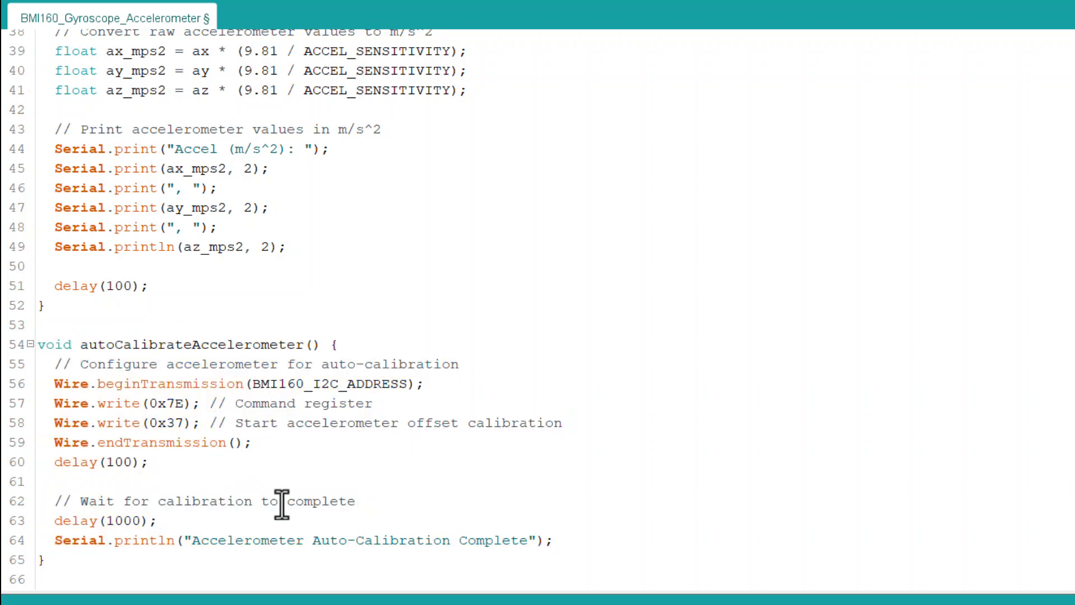
pyautogui.scroll(3)
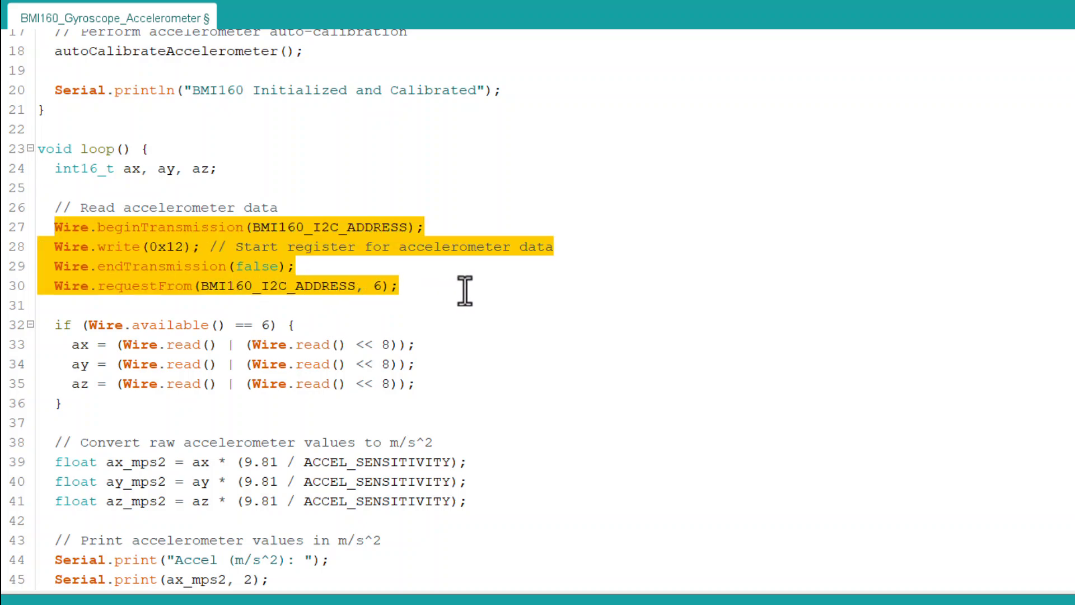
pyautogui.scroll(-3)
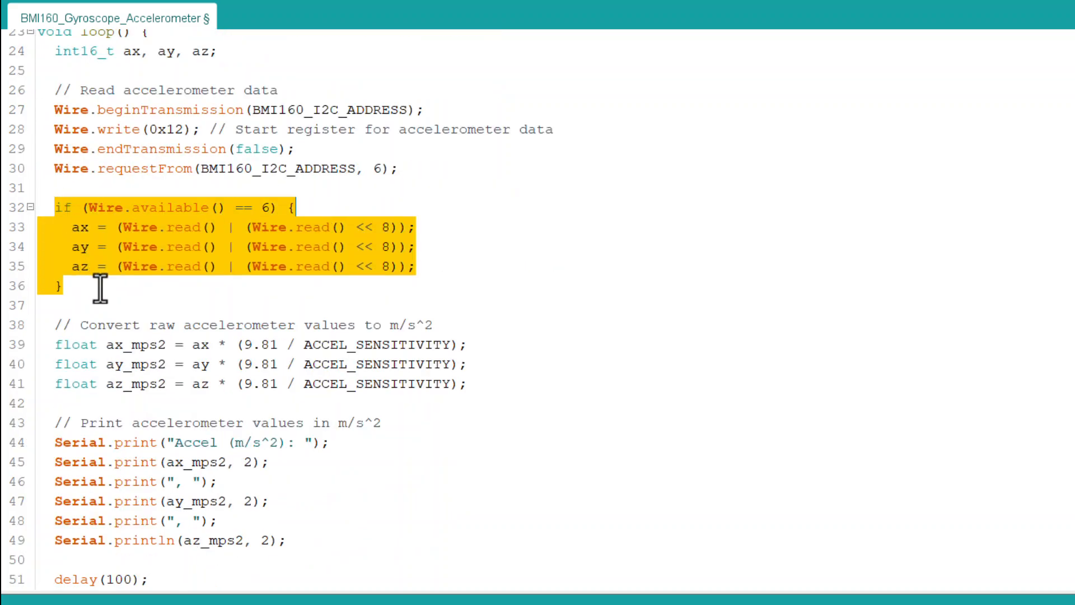
# Highlight the raw accelerometer read block and the m/s^2 conversion formula on line 39
pyautogui.click(64, 325)
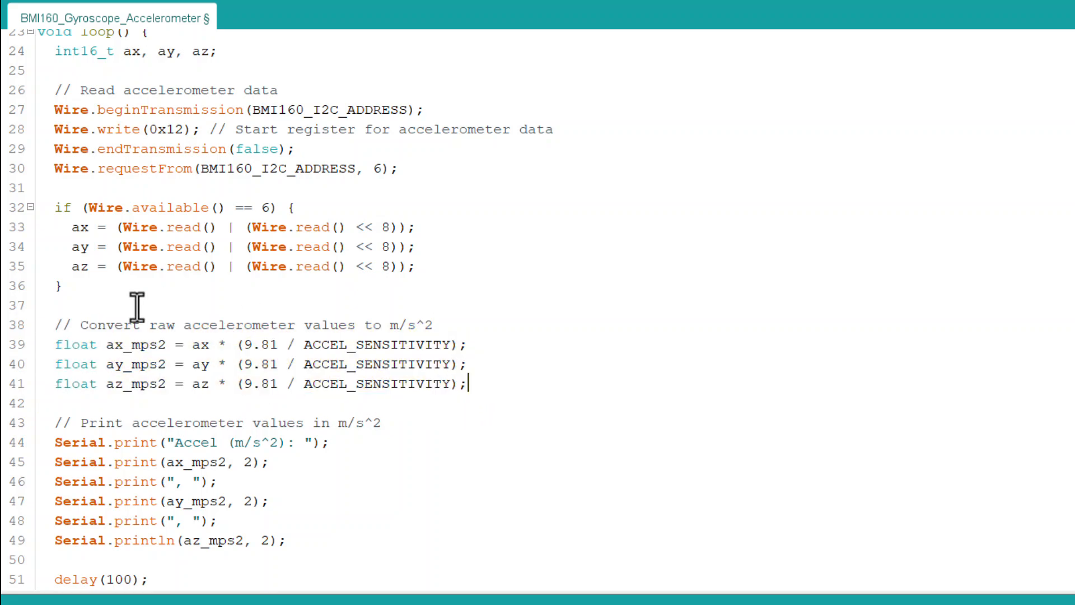
pyautogui.moveTo(190, 344); pyautogui.dragTo(387, 344)
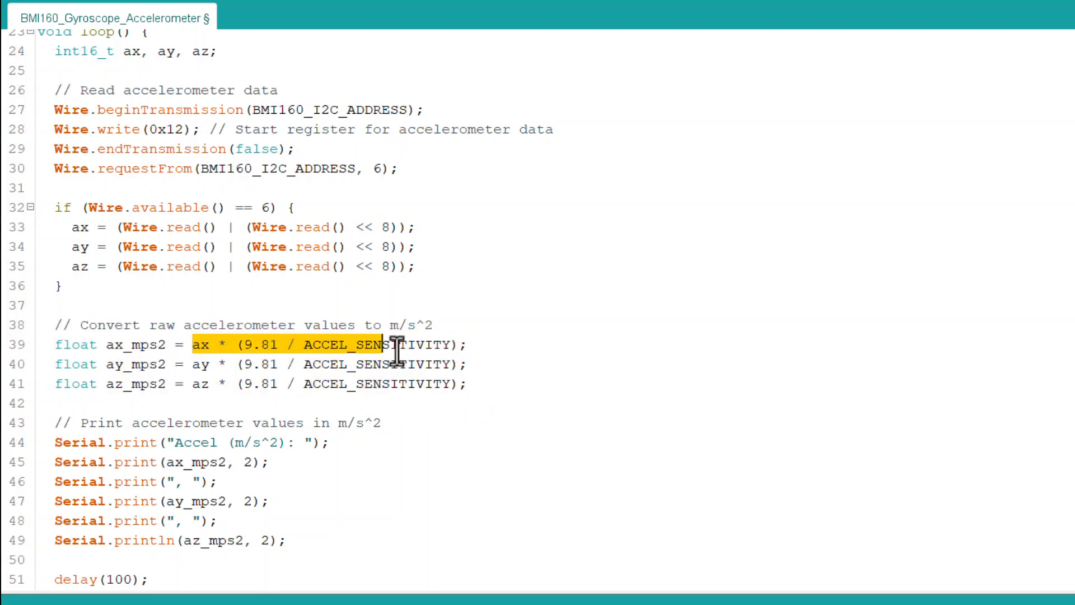
pyautogui.scroll(-3)
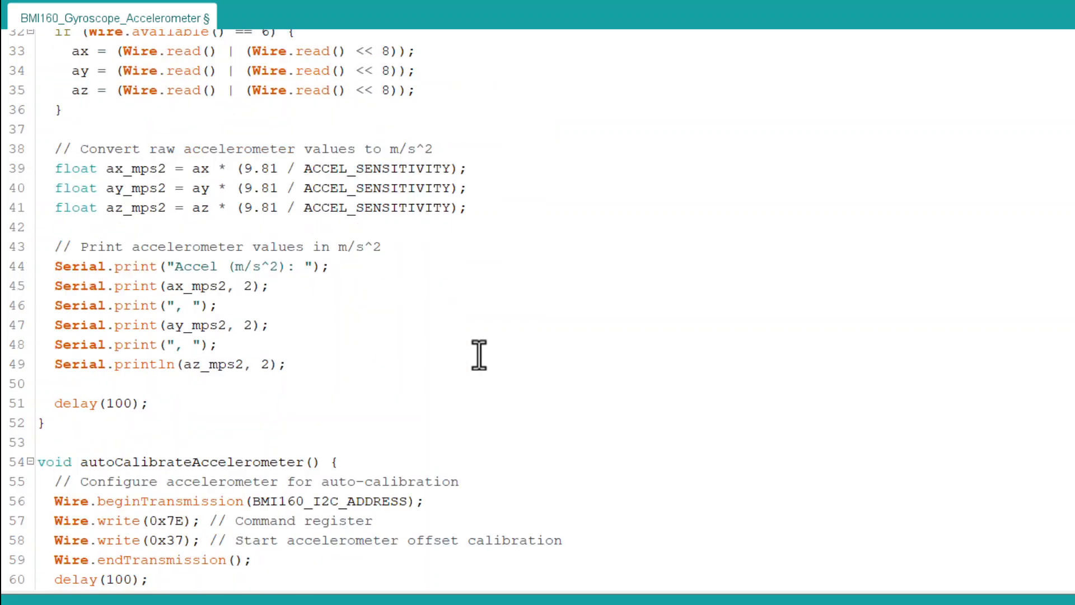
pyautogui.click(288, 364)
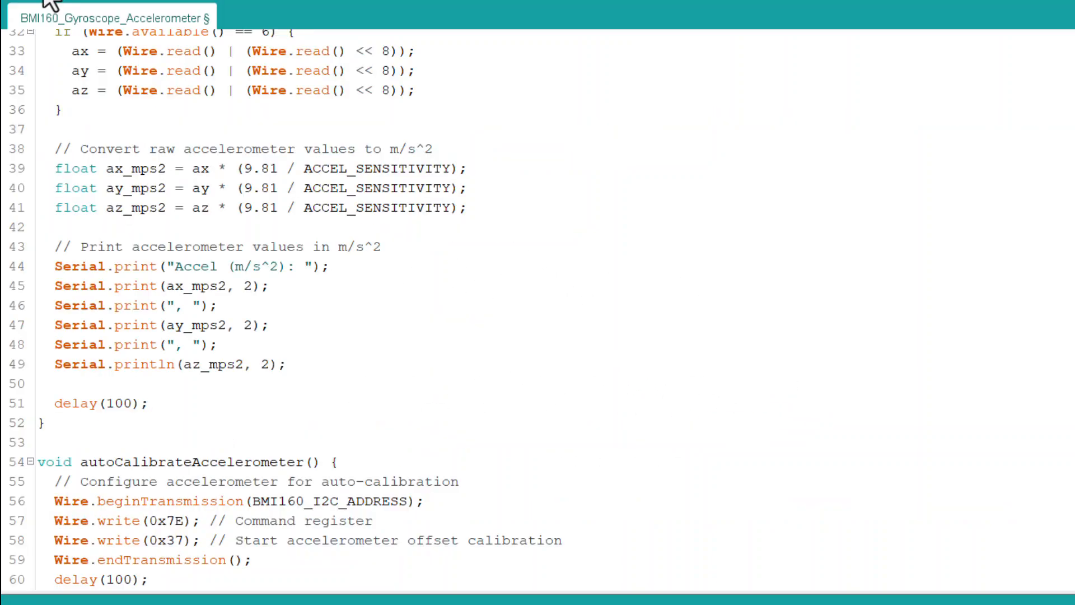
# View serial output with Autoscroll off, inspecting Accel readings near 9.8 m/s^2 on Z
pyautogui.click(12, 36)
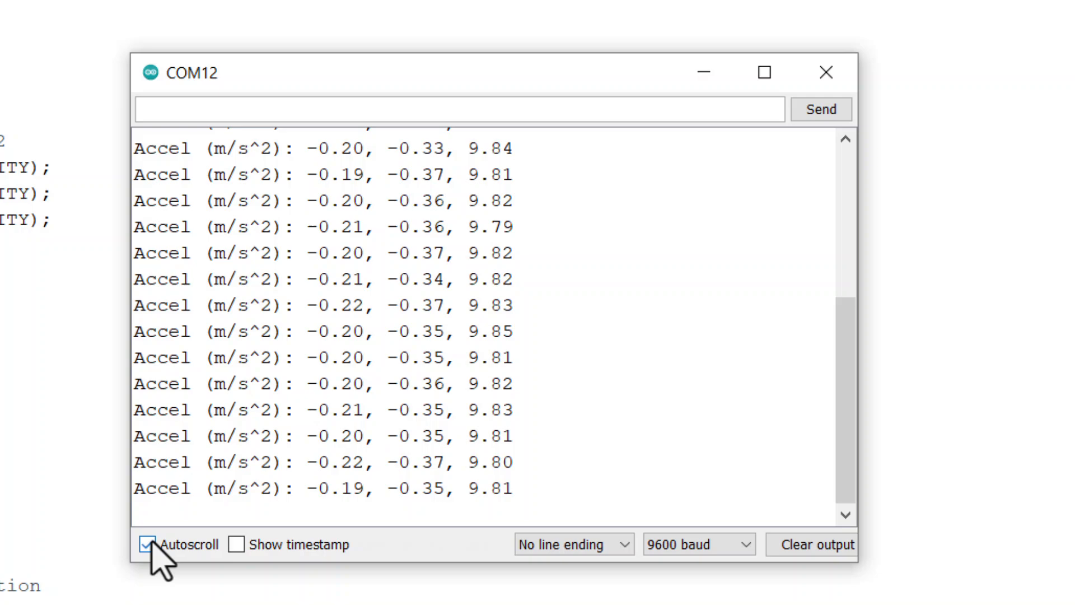
pyautogui.click(146, 543)
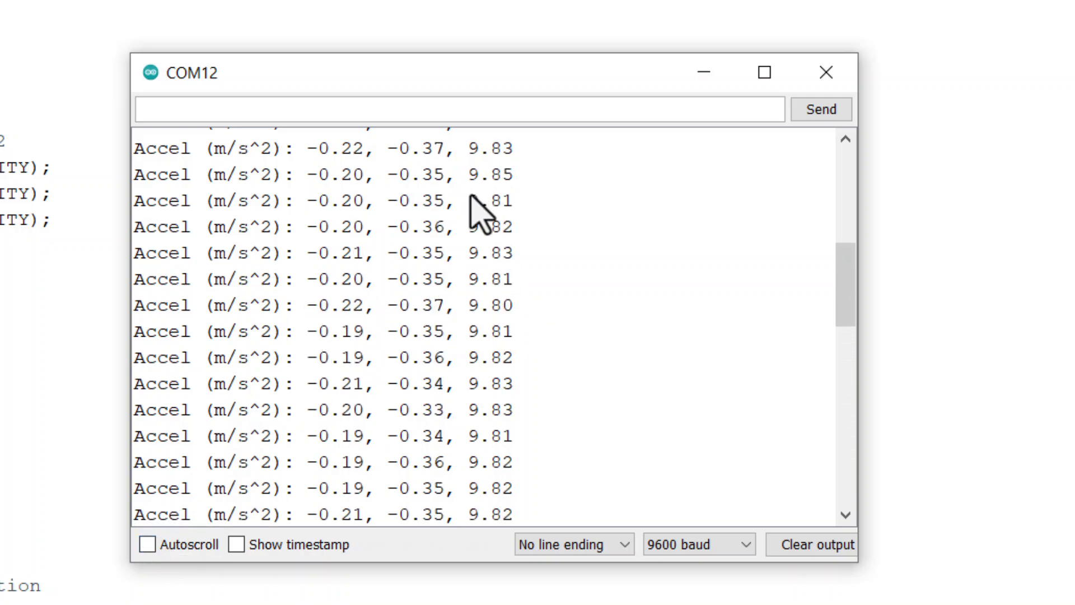
pyautogui.doubleClick(488, 200)
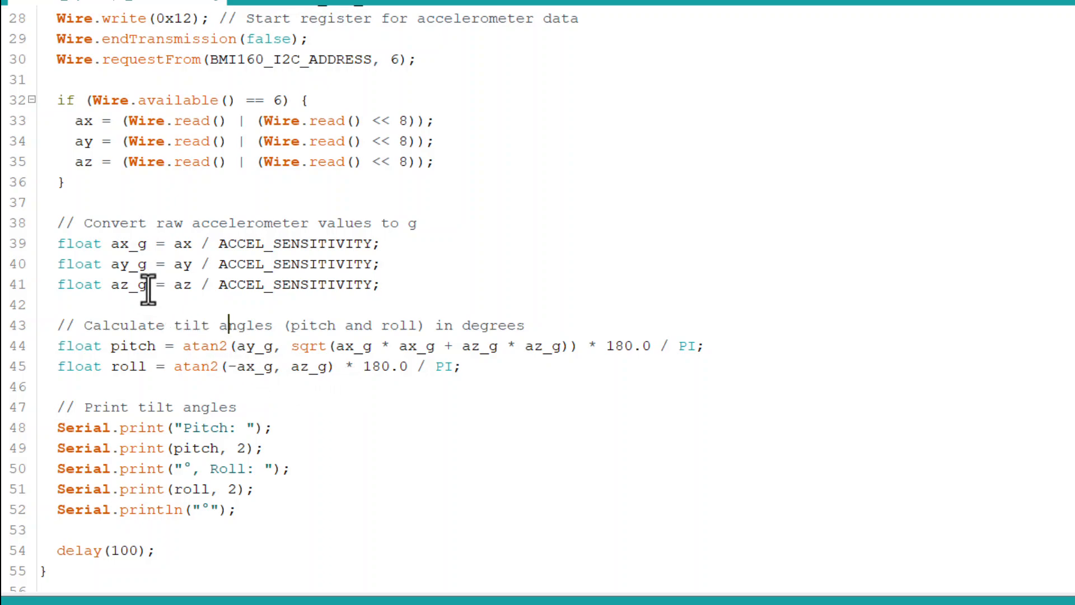
# Verify the pitch-and-roll sketch for the Arduino Nano
pyautogui.click(12, 49)
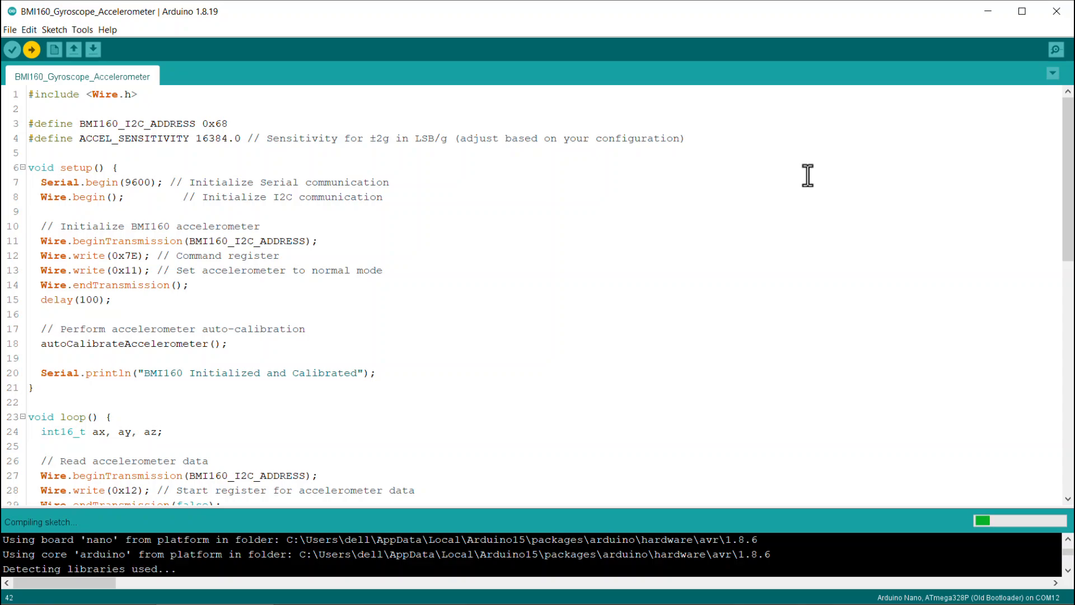
# Upload the angle sketch and toggle Autoscroll while watching pitch and roll readings change
pyautogui.click(1058, 50)
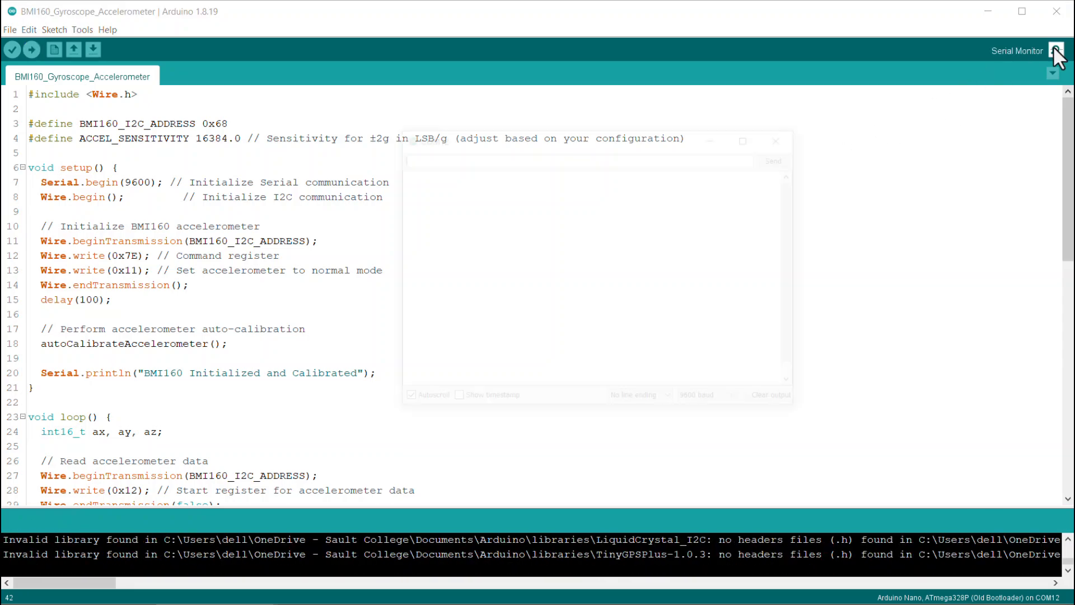
pyautogui.click(1057, 50)
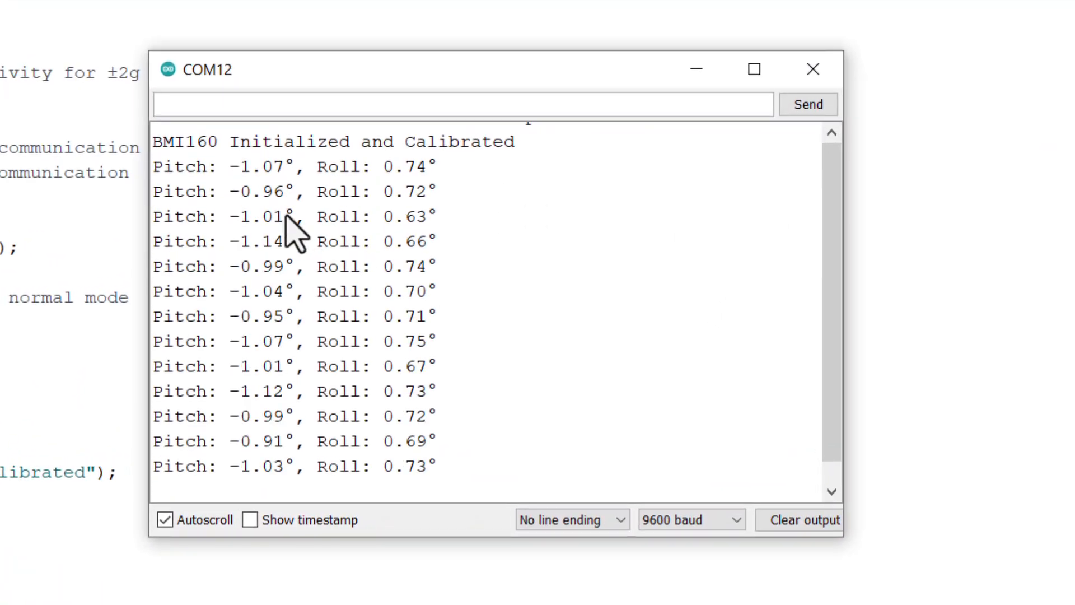
pyautogui.click(165, 519)
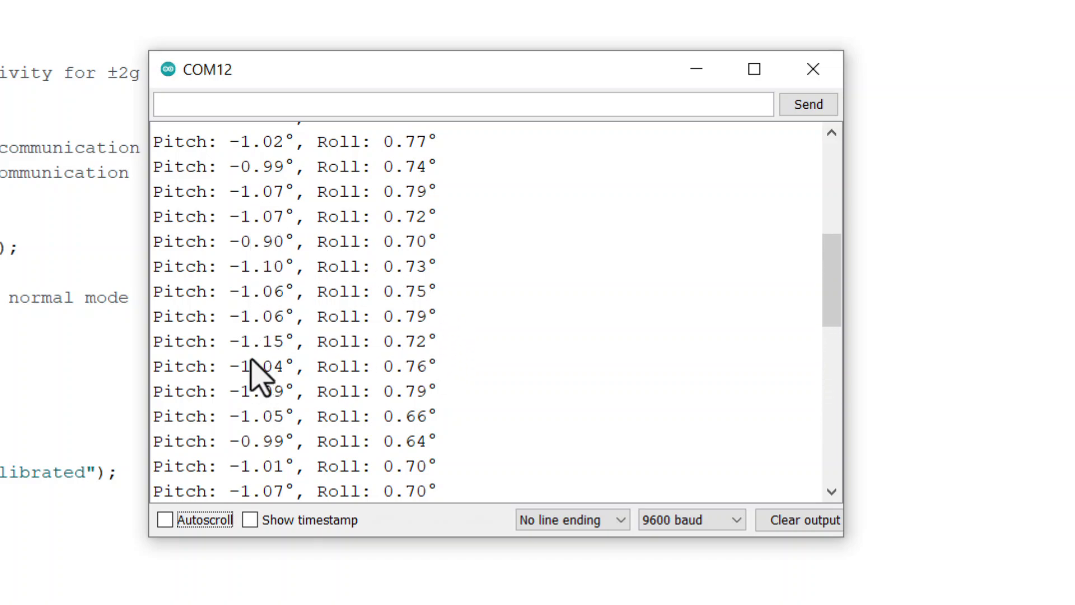
pyautogui.click(164, 519)
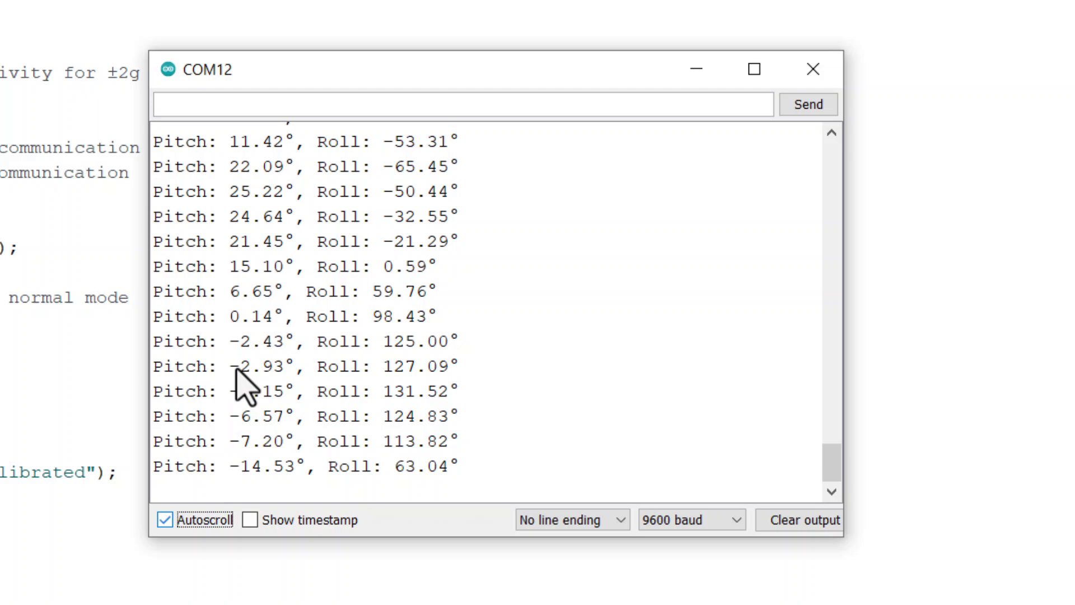
pyautogui.click(165, 519)
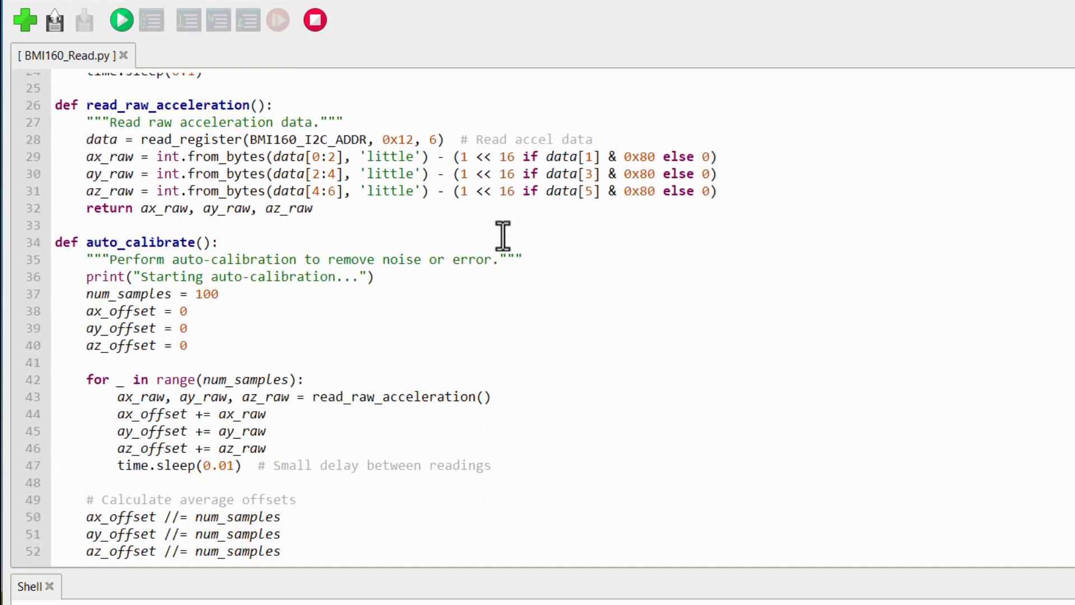
# Scroll through BMI160_Read.py to its main loop printing acceleration and pitch/roll
pyautogui.scroll(-3)
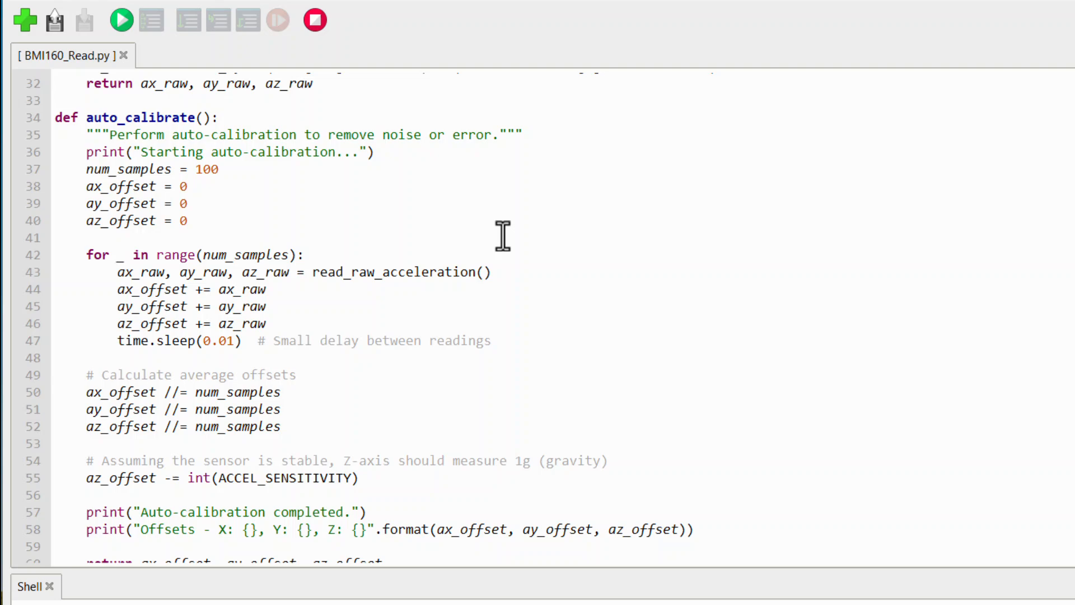
pyautogui.scroll(-3)
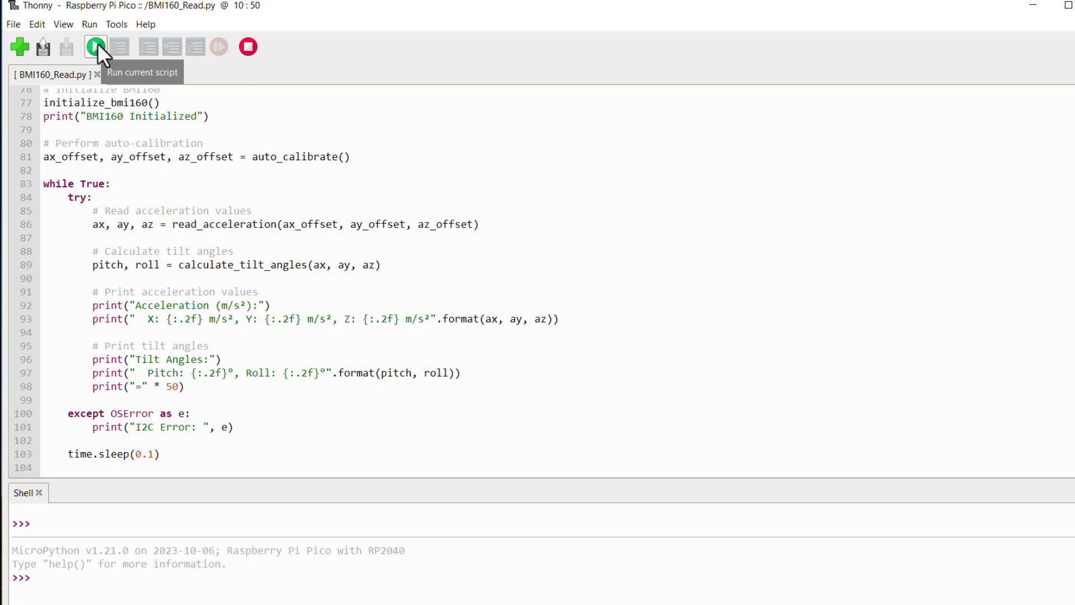
# Run BMI160_Read.py on the Pico and enlarge the Shell panel to show acceleration and angles
pyautogui.click(94, 47)
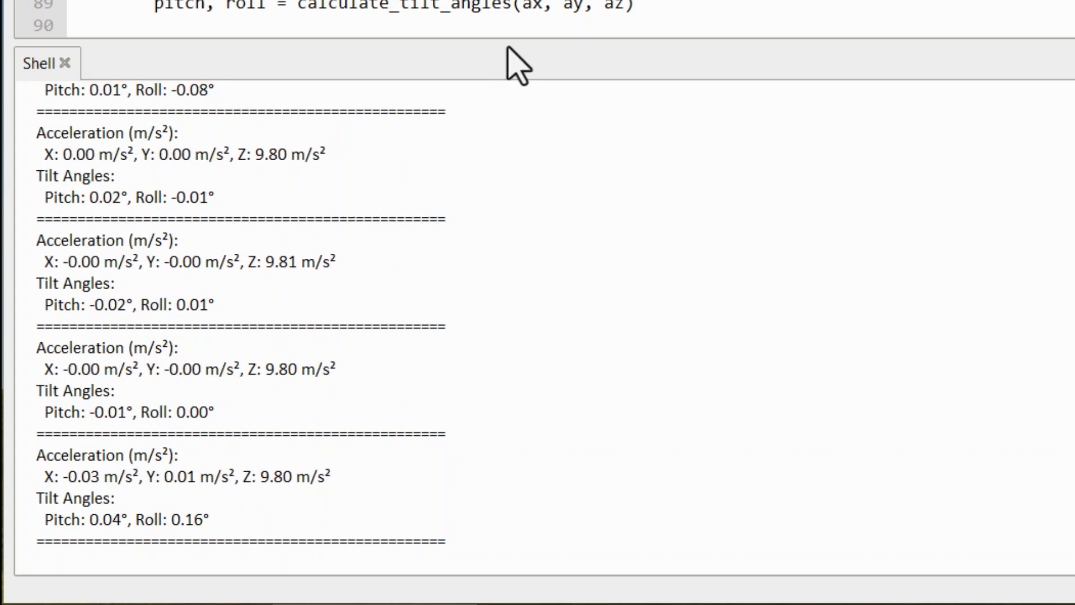
pyautogui.moveTo(516, 62); pyautogui.dragTo(515, 81)
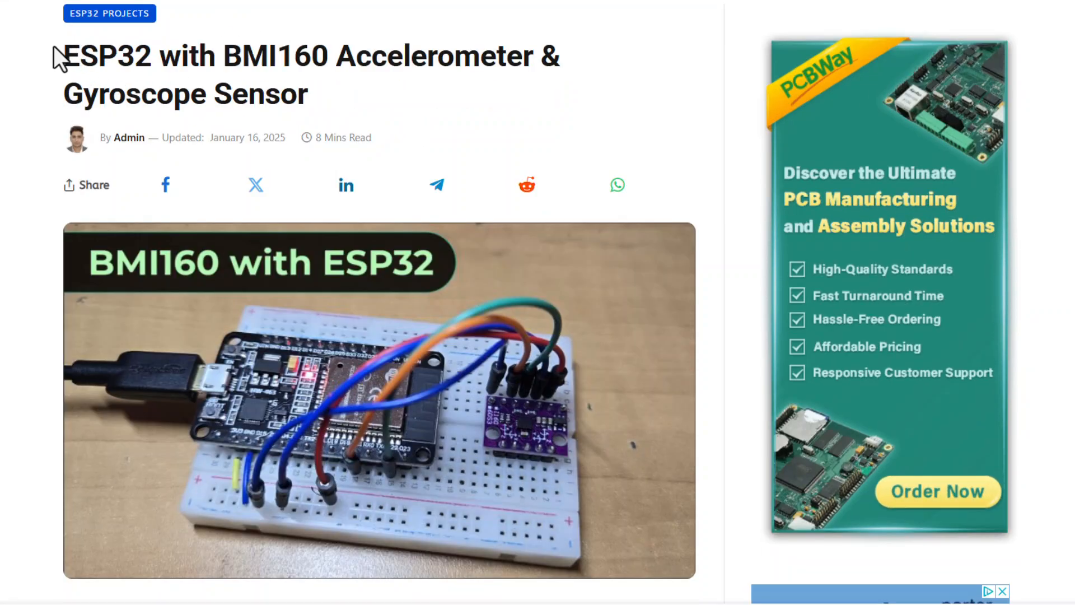
# Highlight the ESP32 title, then the 'Interface BMI160 with Raspberry Pi Pico & MicroPython' title
pyautogui.moveTo(64, 55); pyautogui.dragTo(307, 94)
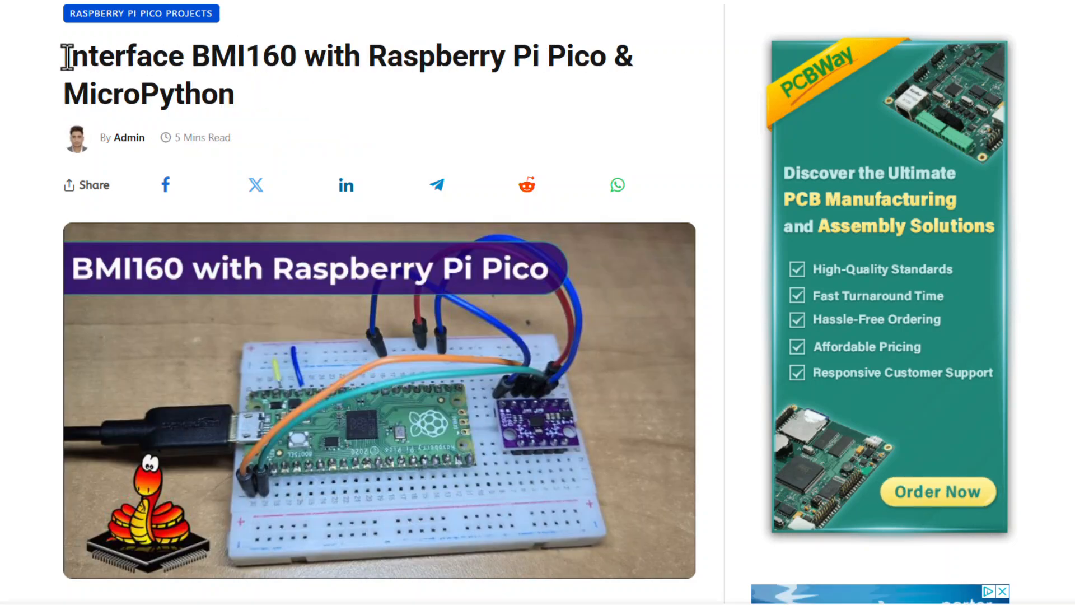
pyautogui.moveTo(65, 55); pyautogui.dragTo(233, 96)
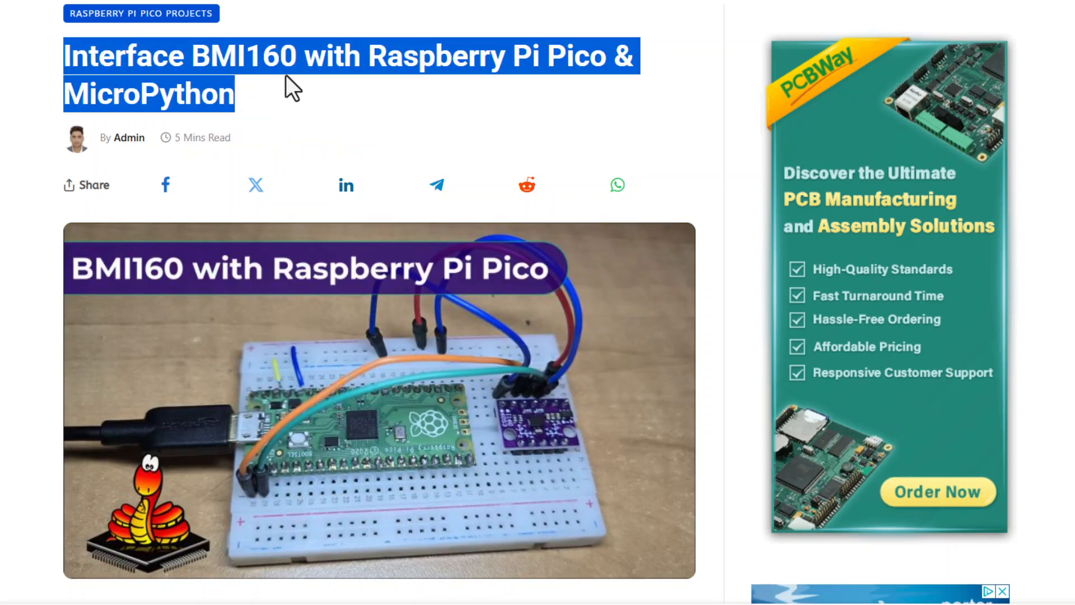